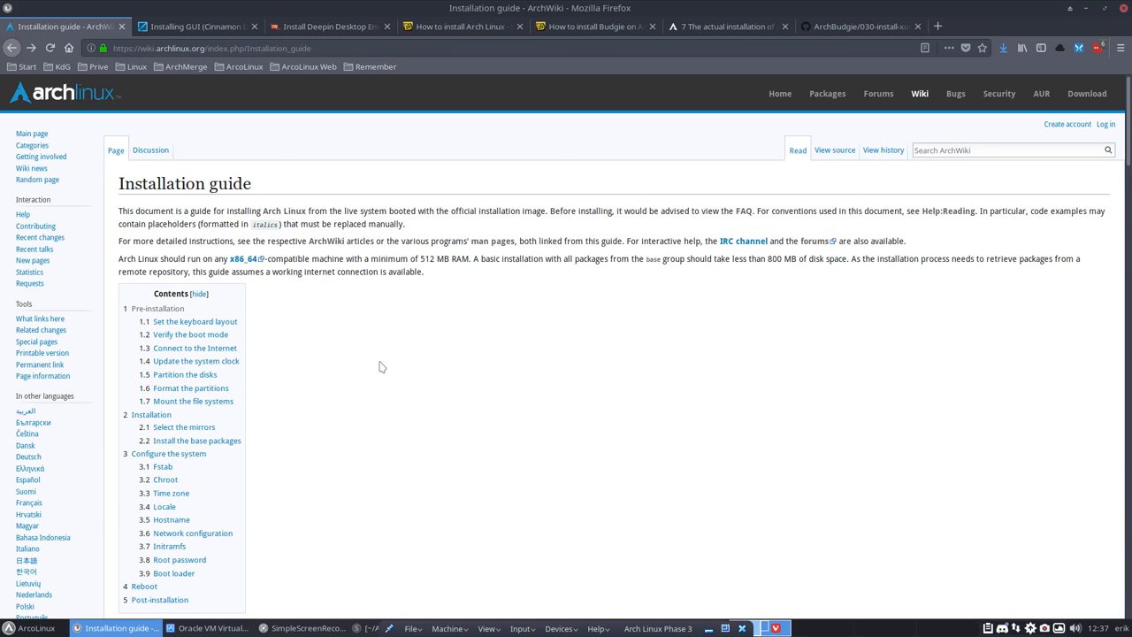
pyautogui.moveTo(195, 165)
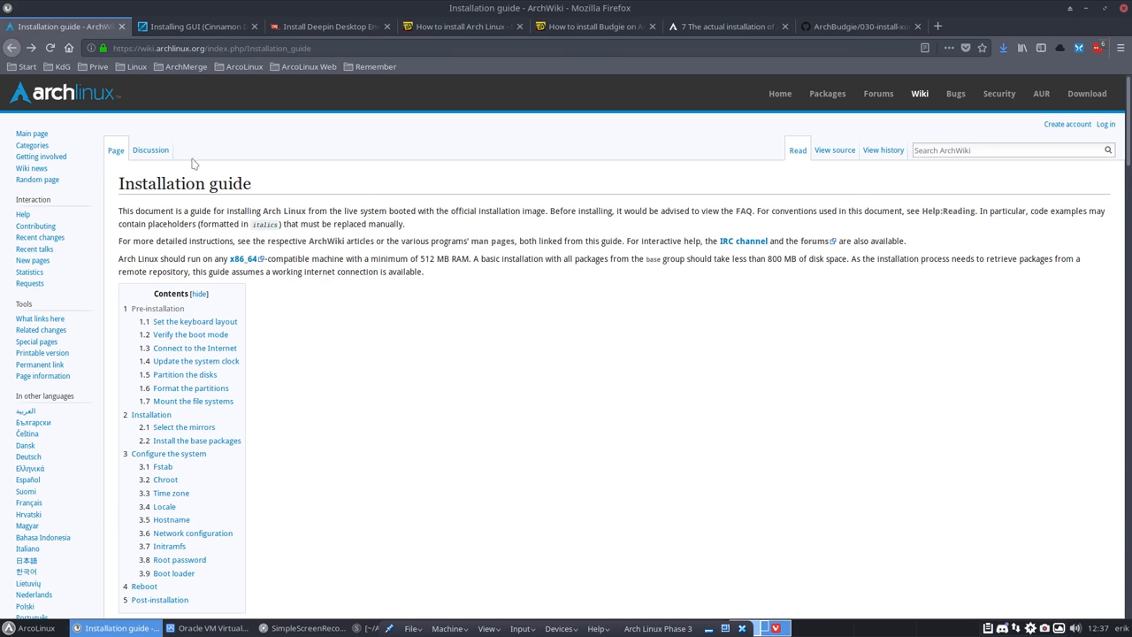
# Scroll the ArchWiki Installation guide down to the Reboot and Post-installation sections
pyautogui.scroll(-3)
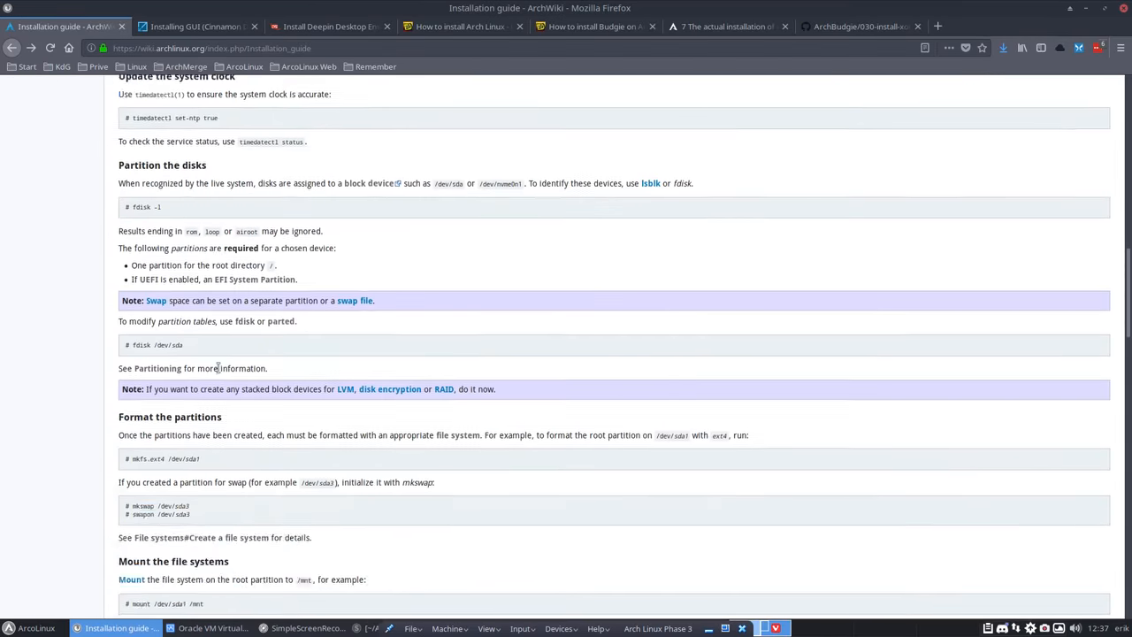
pyautogui.scroll(-3)
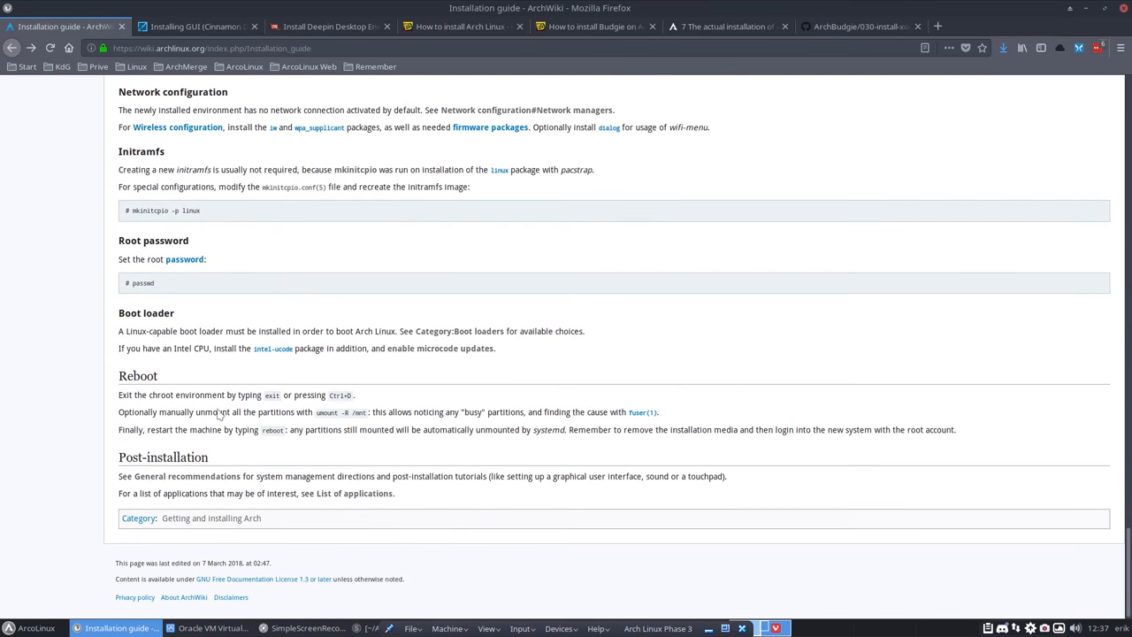
pyautogui.moveTo(165, 480)
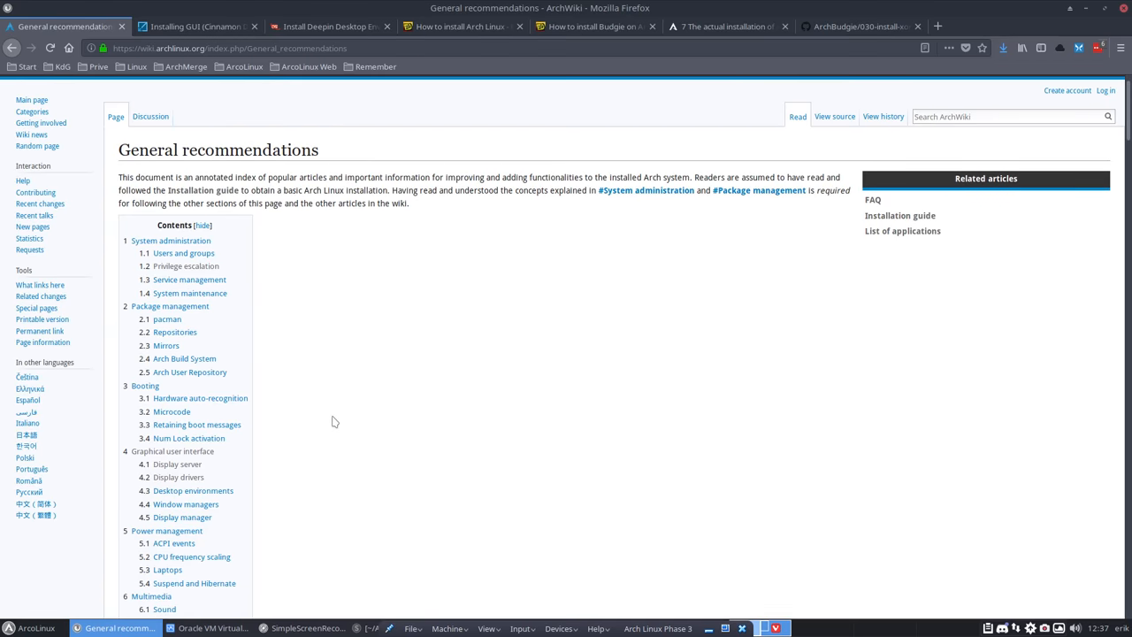
pyautogui.moveTo(256, 298)
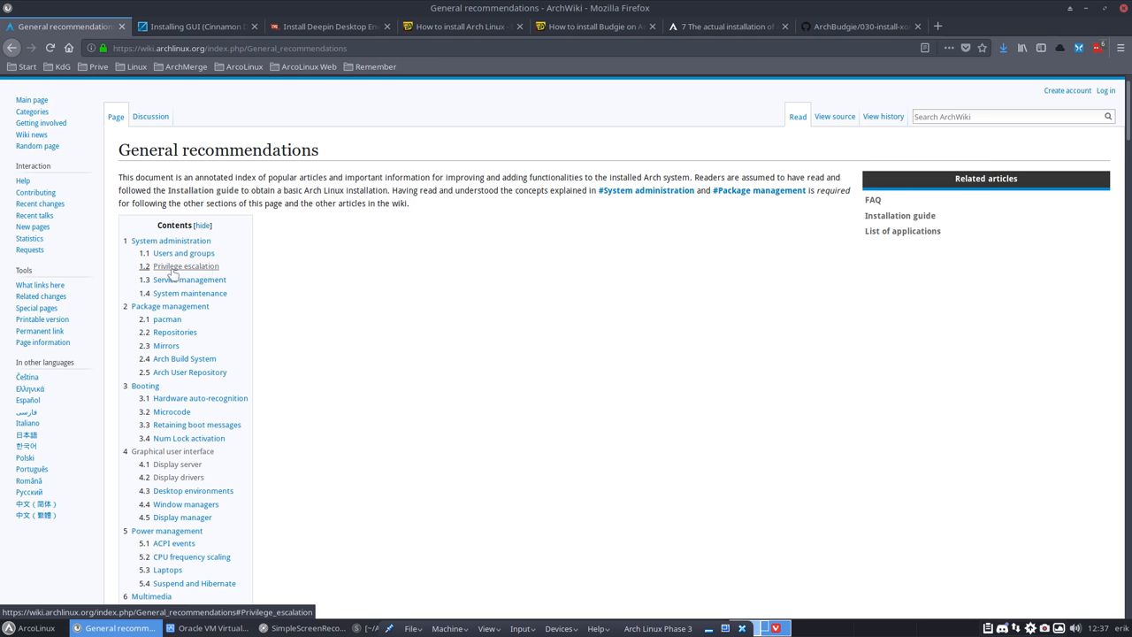
pyautogui.moveTo(205, 272)
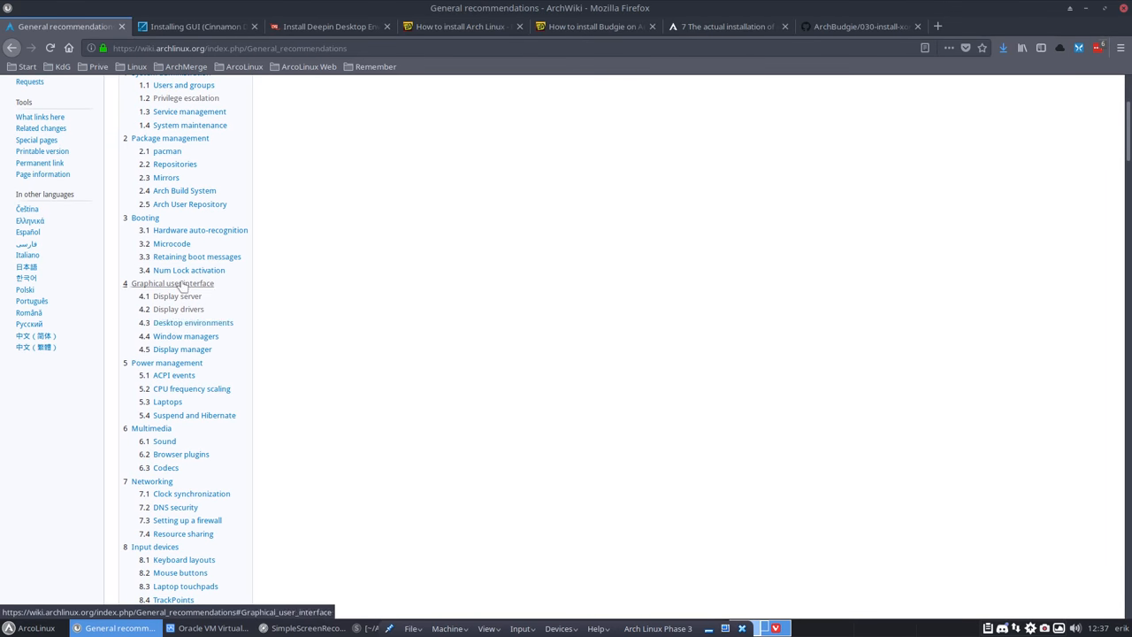
pyautogui.moveTo(181, 287)
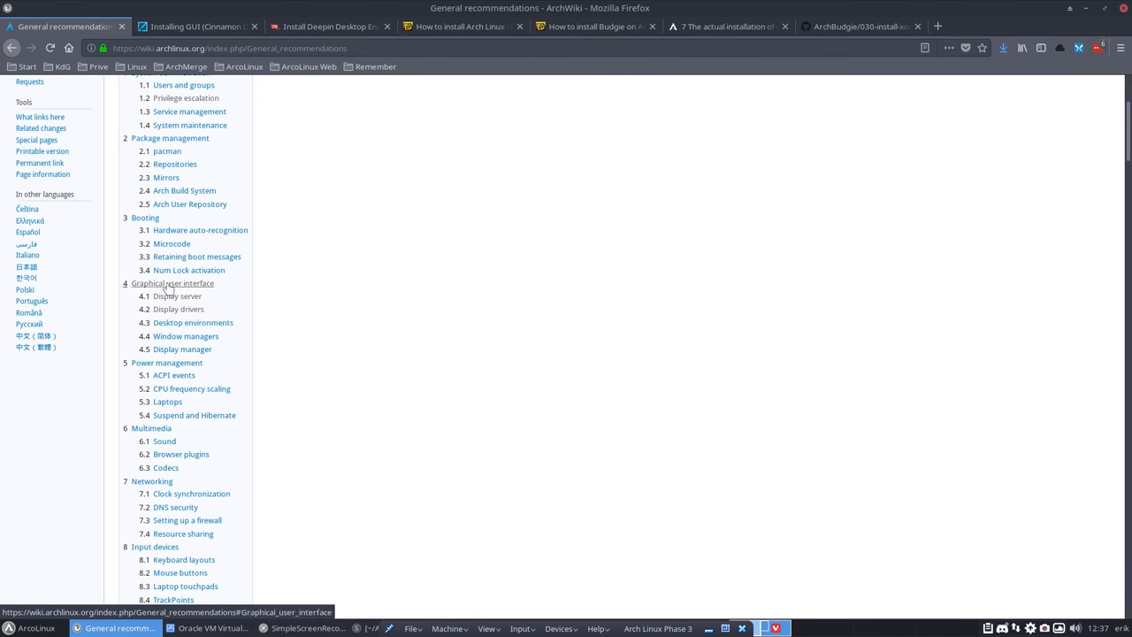
# Jump to the Graphical user interface section of General recommendations
pyautogui.click(173, 283)
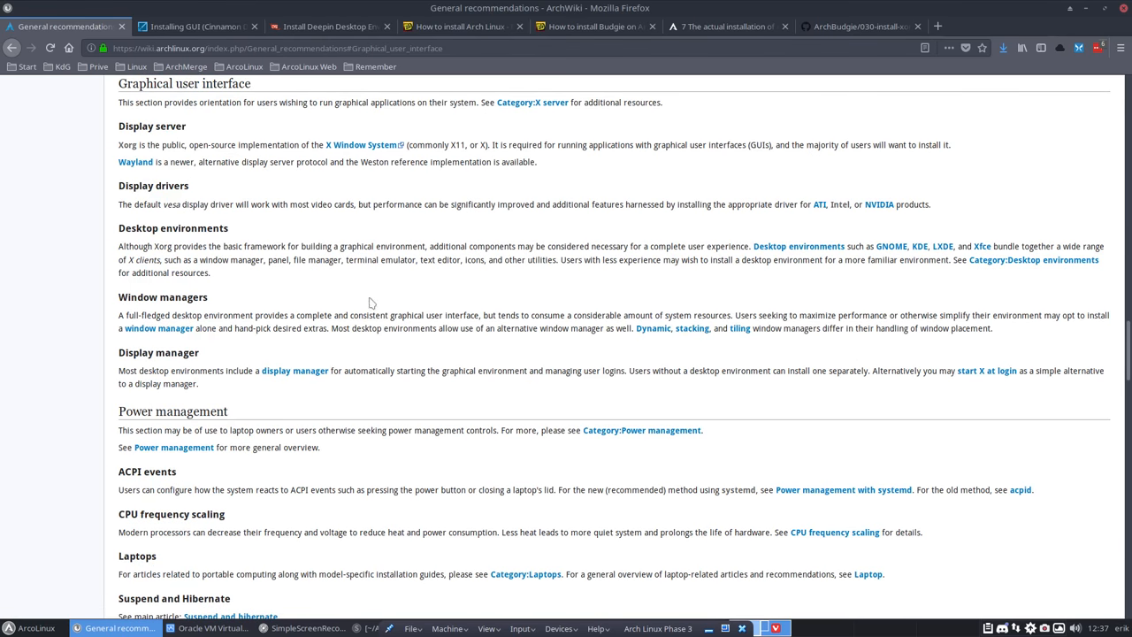
pyautogui.moveTo(493, 101)
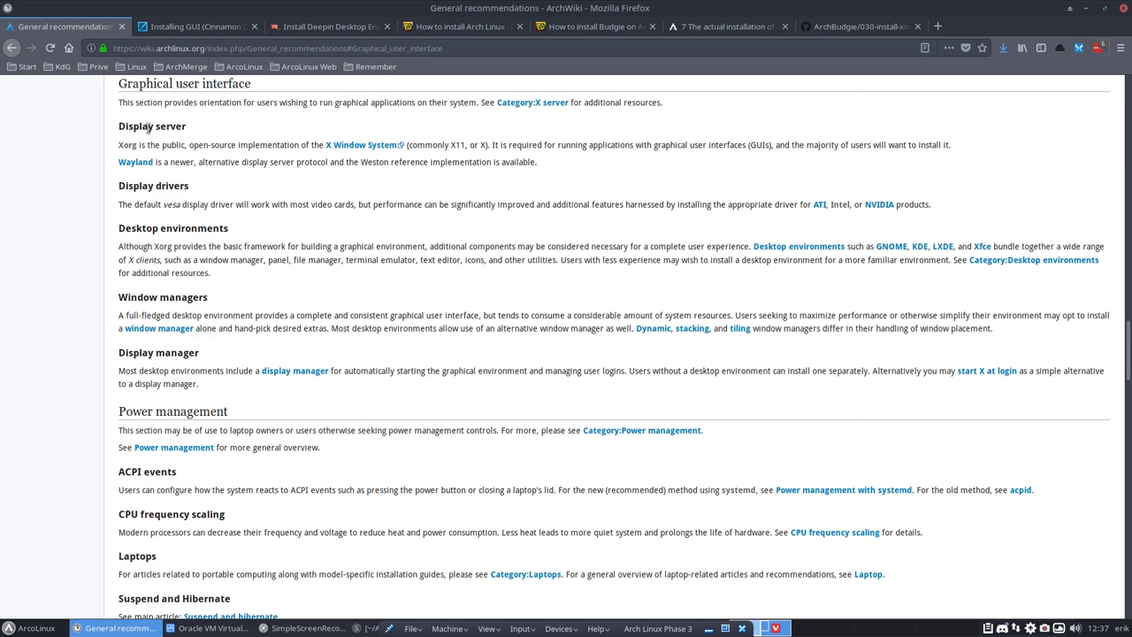
pyautogui.moveTo(166, 144)
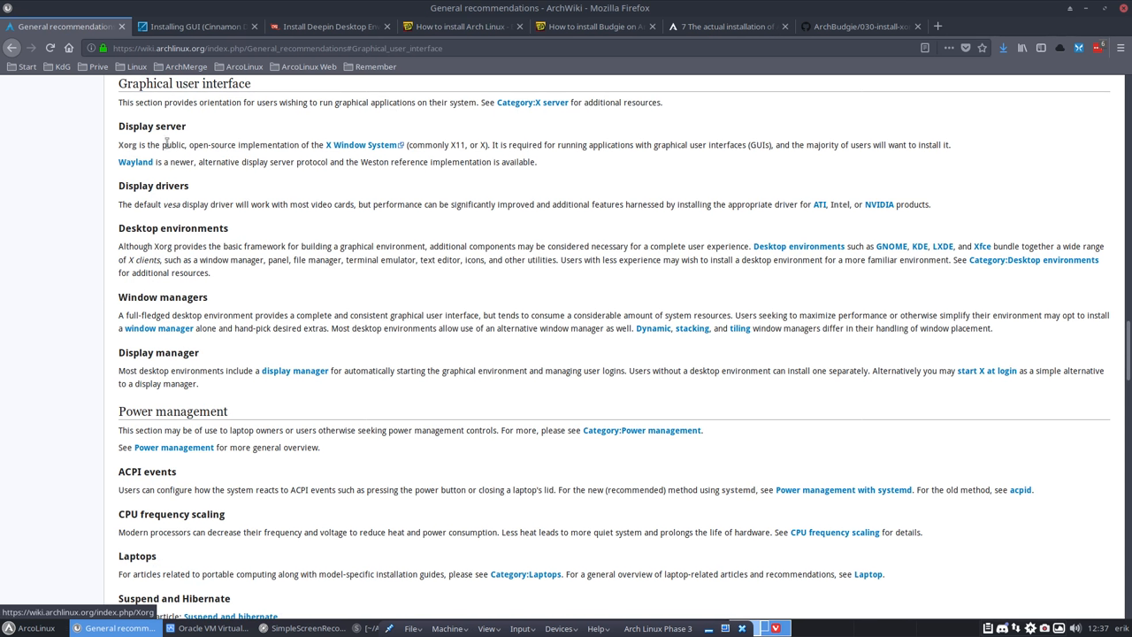
pyautogui.moveTo(361, 145)
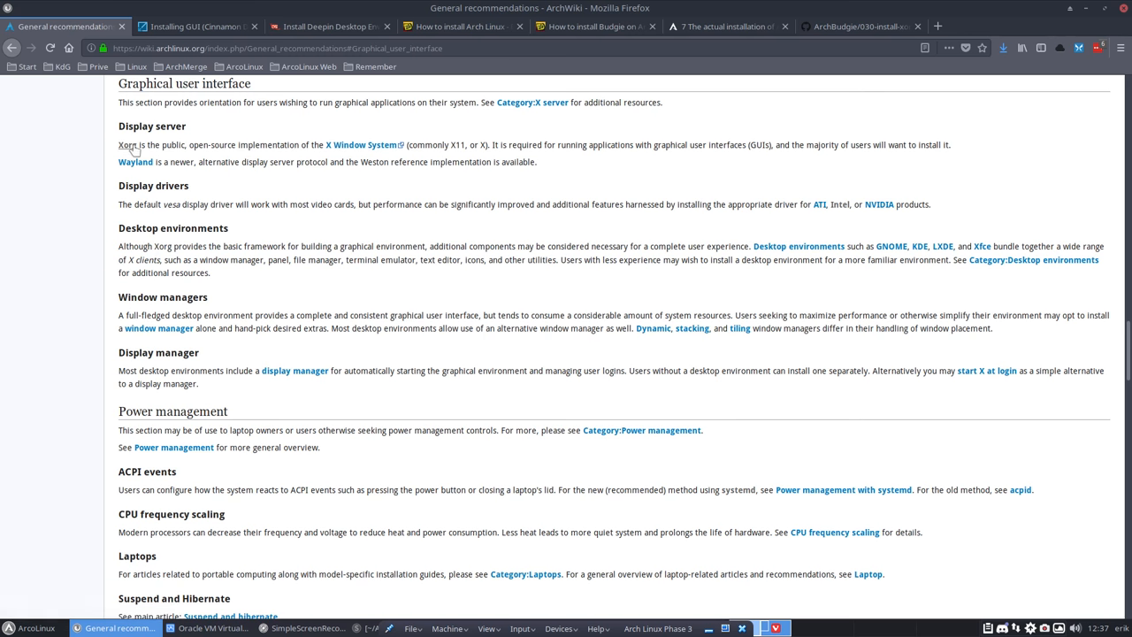
# Open the Xorg article and scroll toward its Installation section
pyautogui.click(126, 144)
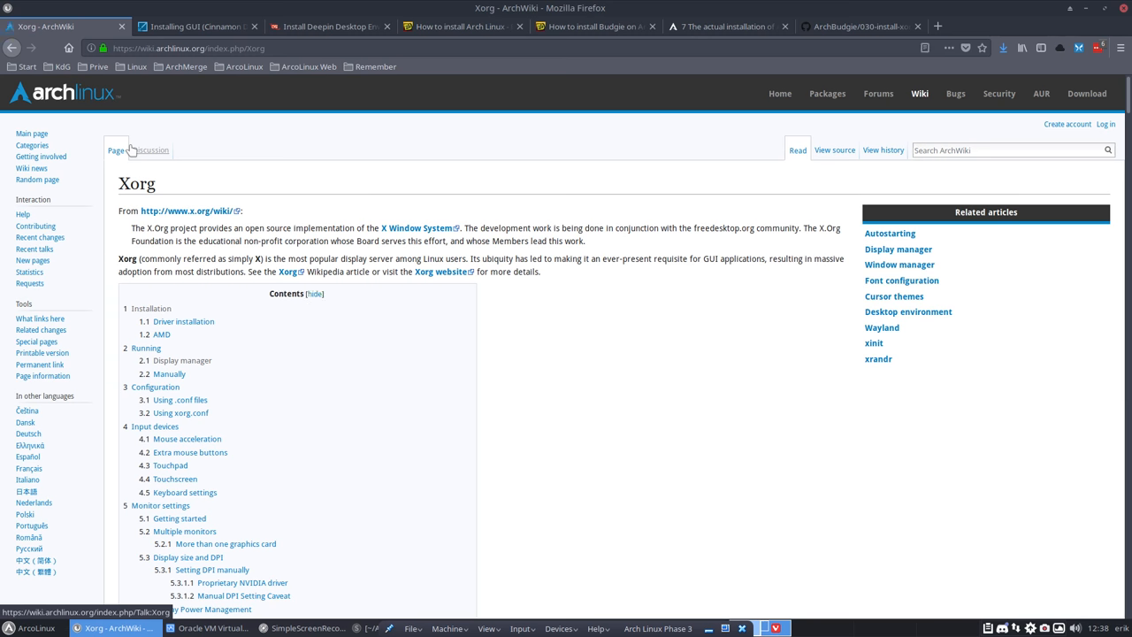
pyautogui.scroll(-3)
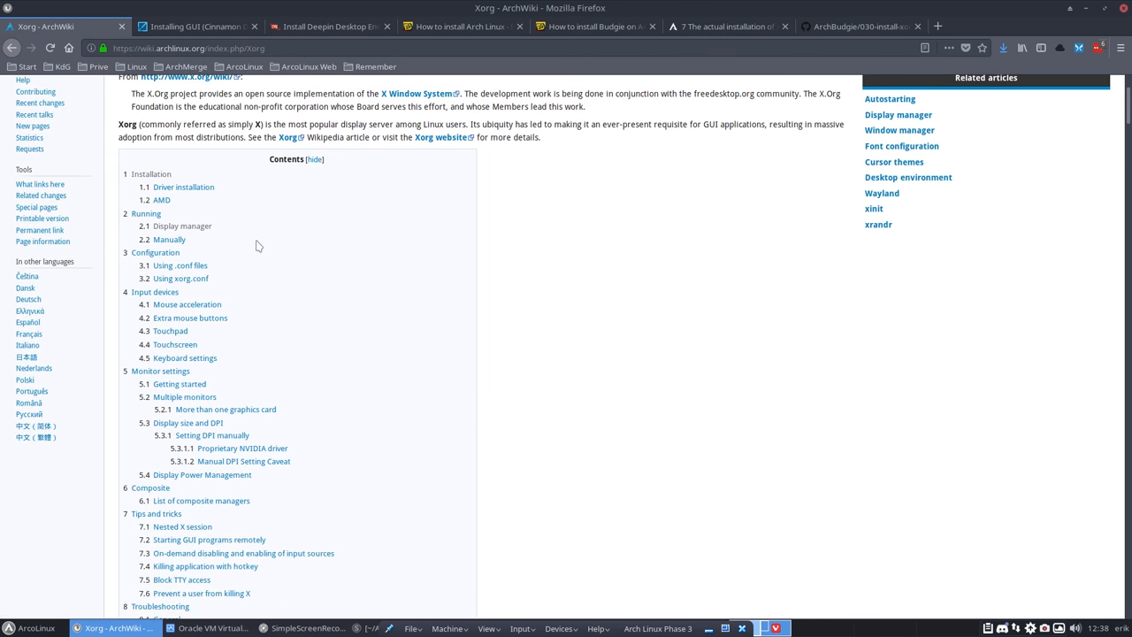
pyautogui.scroll(-3)
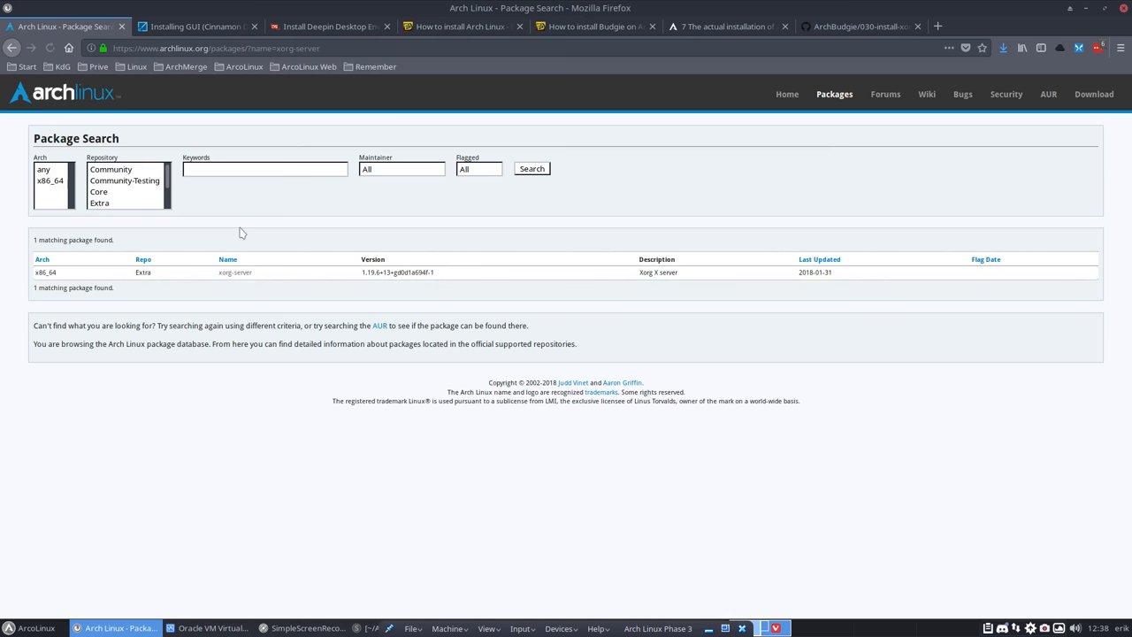
# View the xorg-server package details and the xorg-apps group, then scroll to driver installation
pyautogui.click(235, 271)
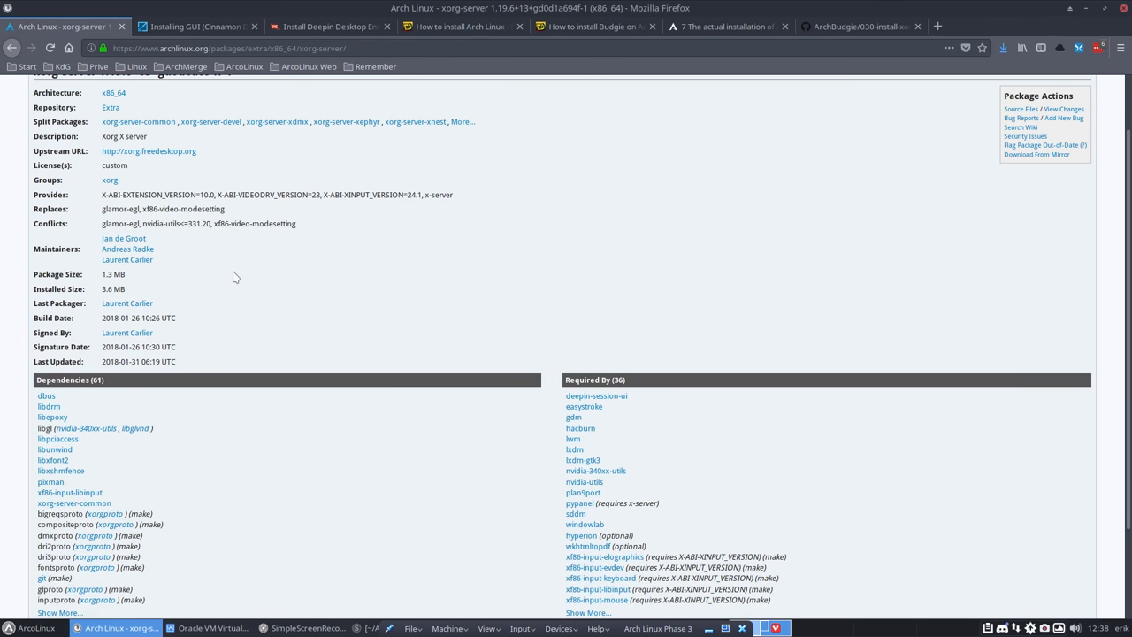
pyautogui.click(13, 48)
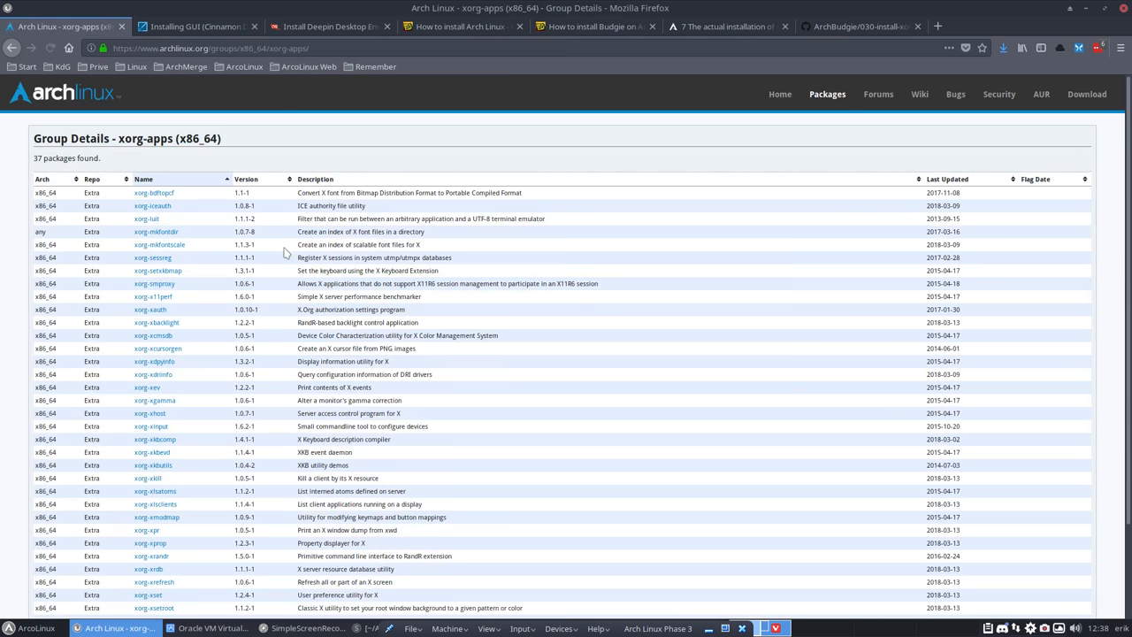
pyautogui.scroll(-3)
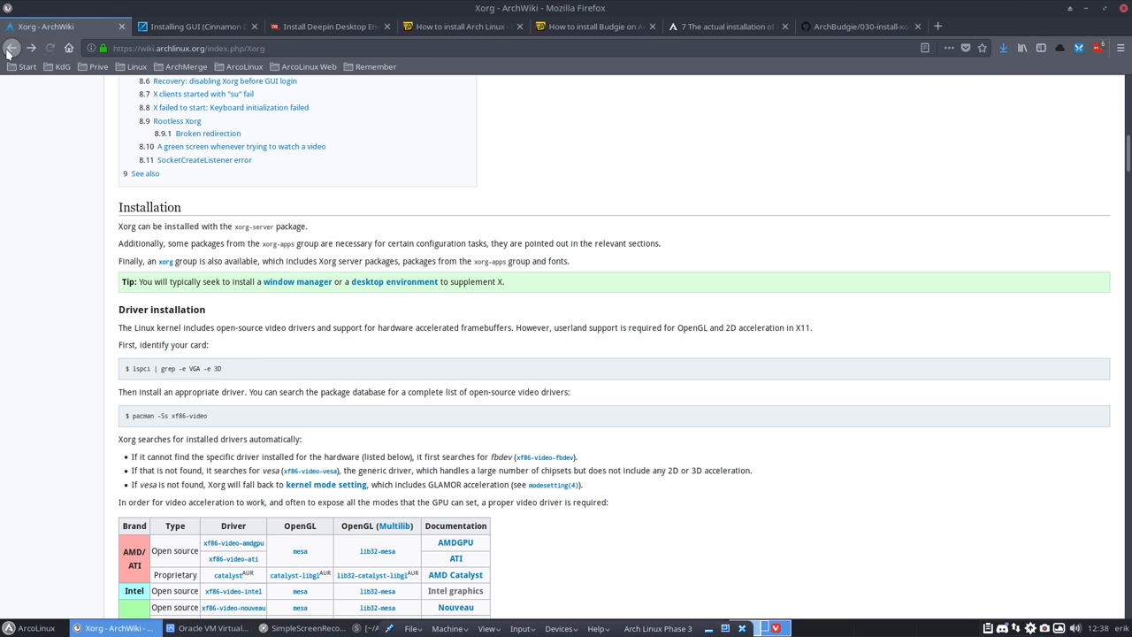
pyautogui.moveTo(165, 262)
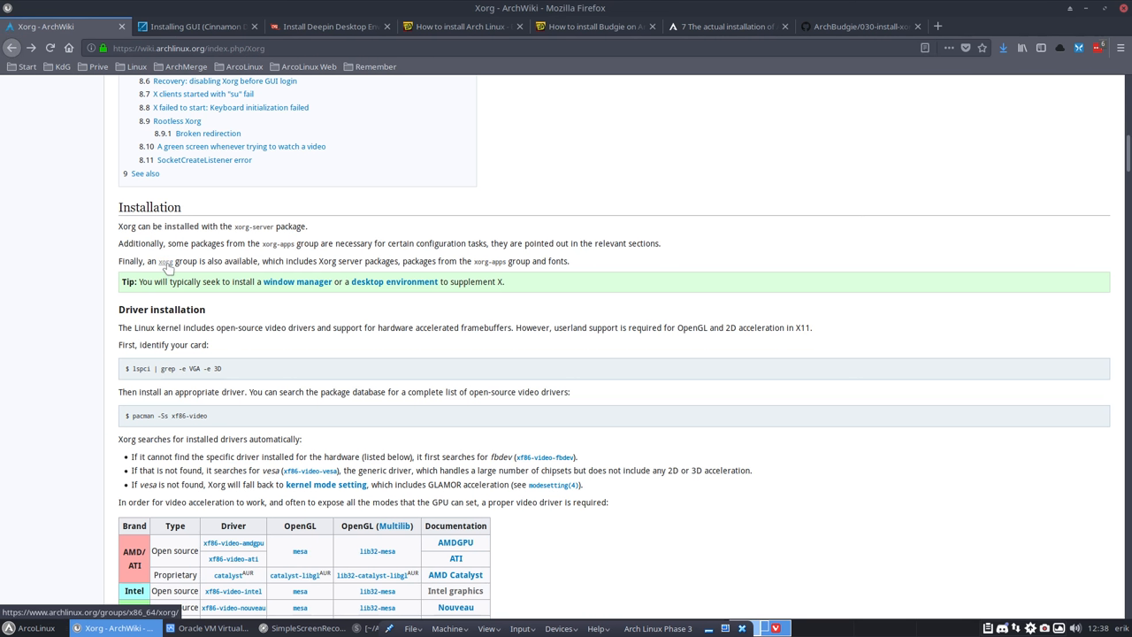
pyautogui.moveTo(394, 272)
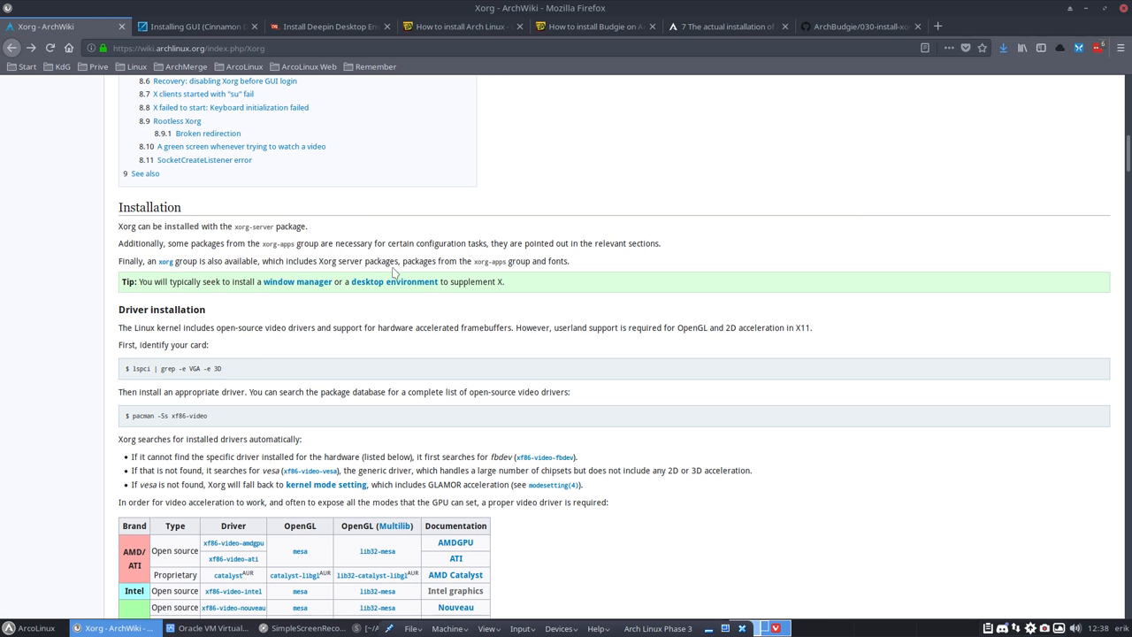
pyautogui.moveTo(297, 281)
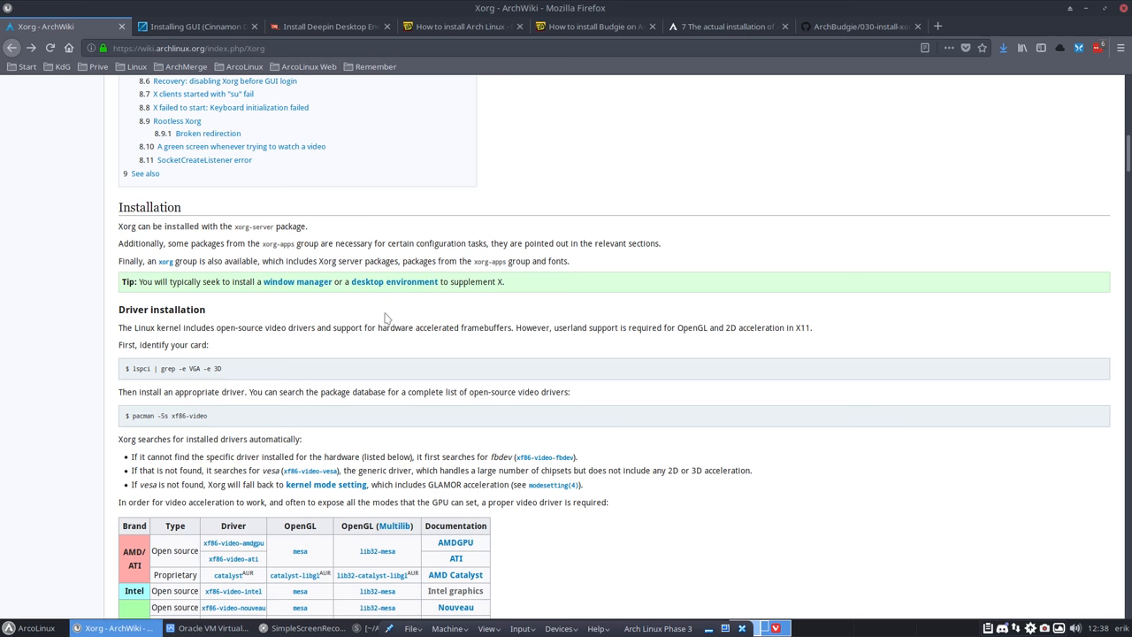
# Switch to the ArcoLinuxD Phase 3 article and scroll to Install Display Server
pyautogui.click(725, 25)
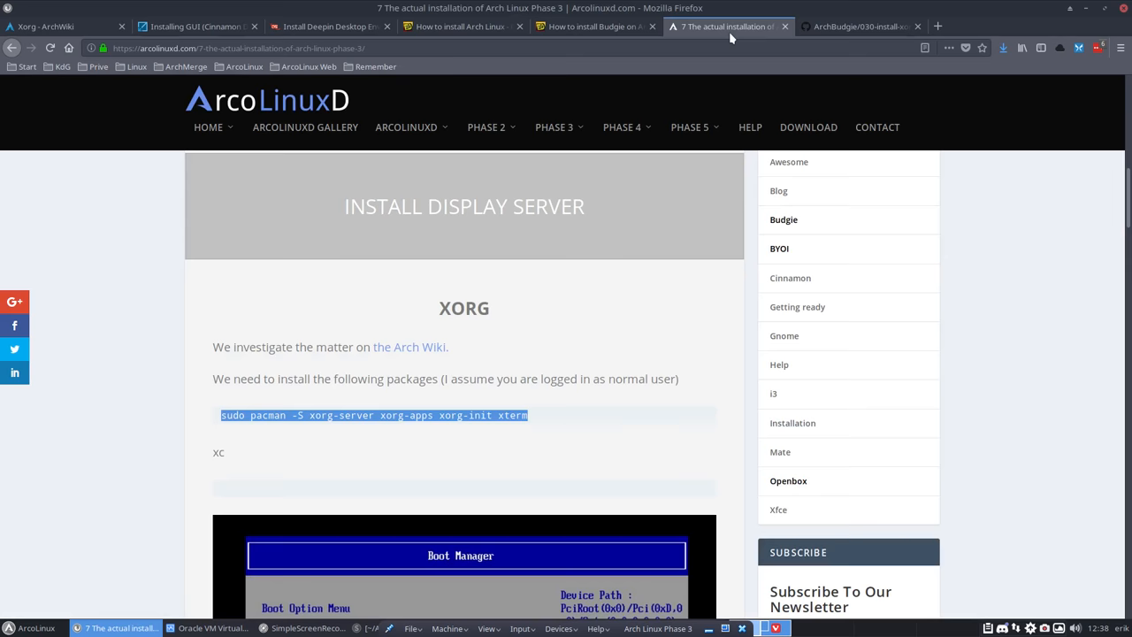
pyautogui.scroll(-3)
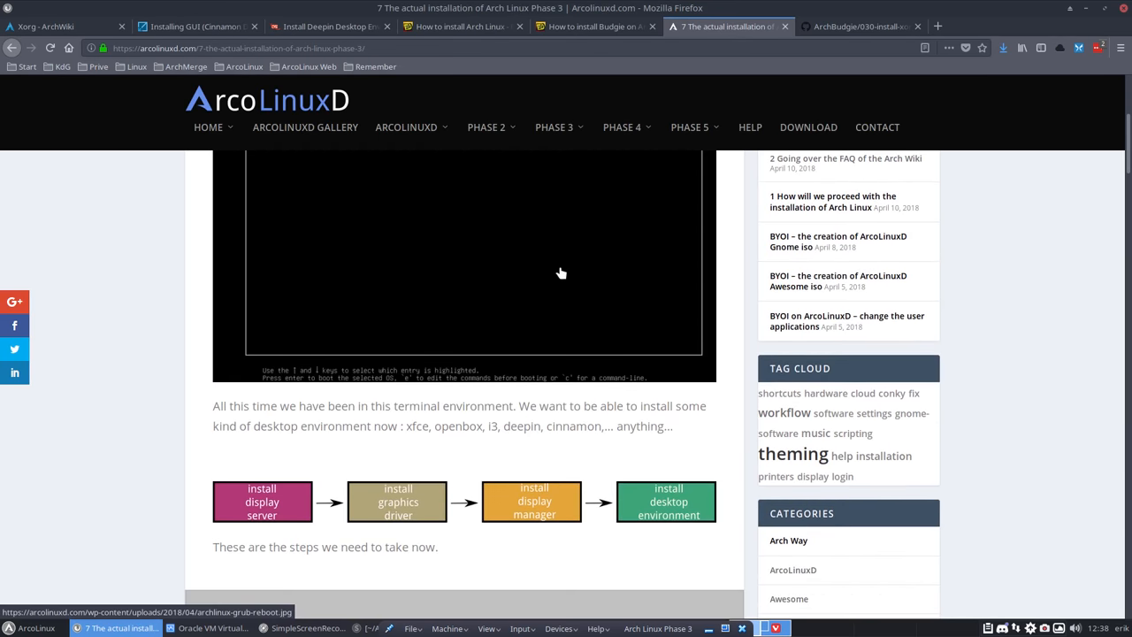
pyautogui.scroll(-3)
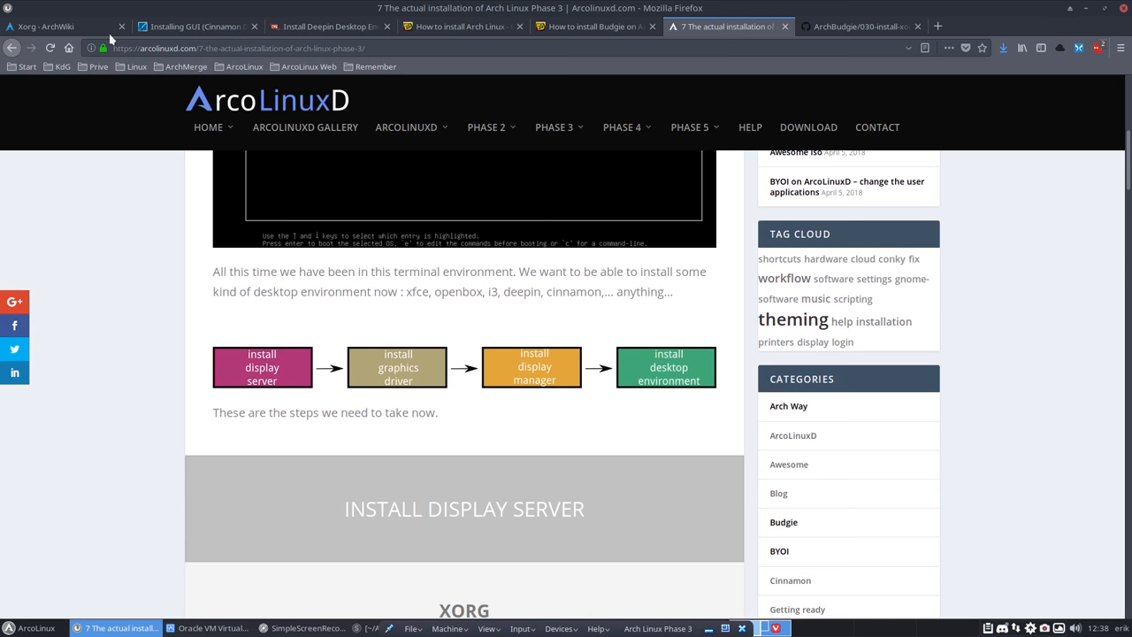
pyautogui.moveTo(365, 10)
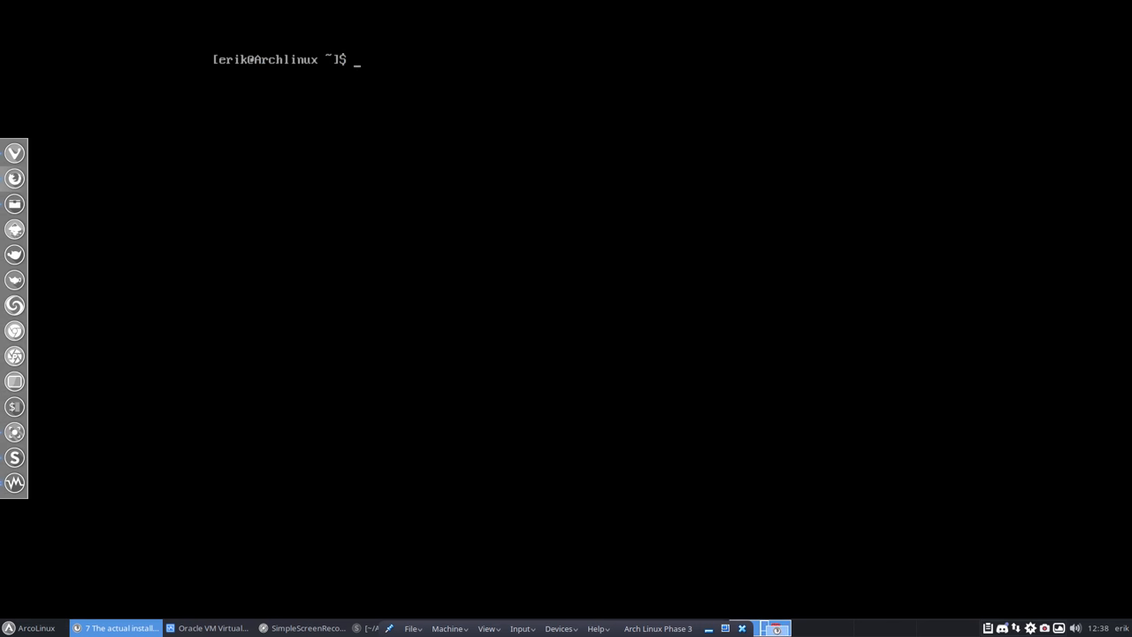
# Type 'sudo pacman -S xorg-server xorg-apps xorg-xinit' in the VM console using Tab completion
pyautogui.write('sudo pamc')
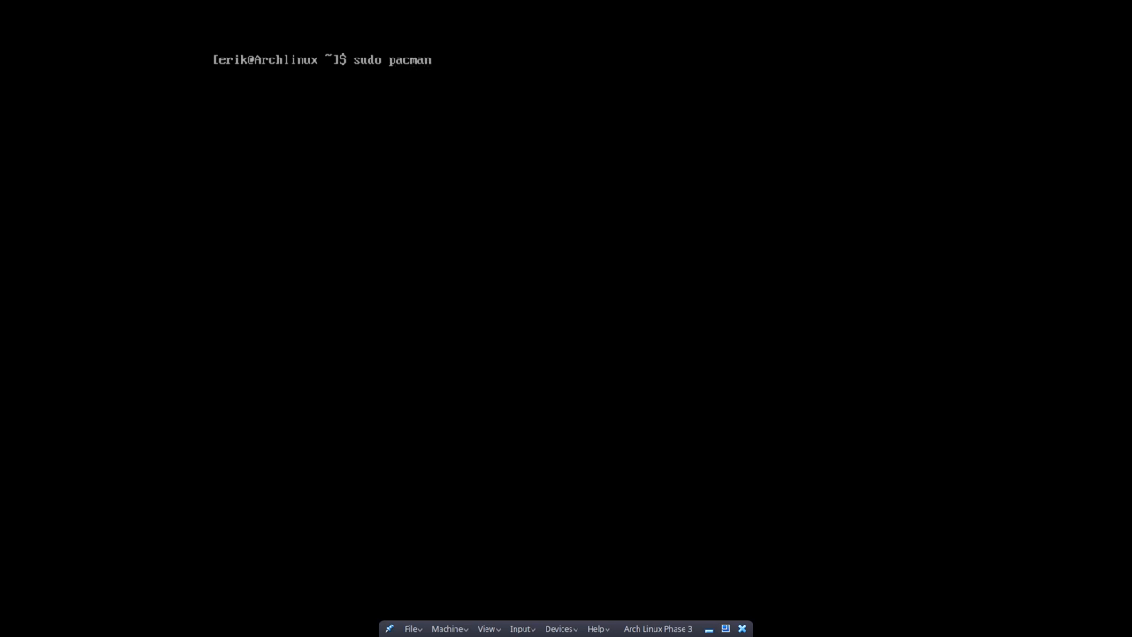
pyautogui.write('-S xorg')
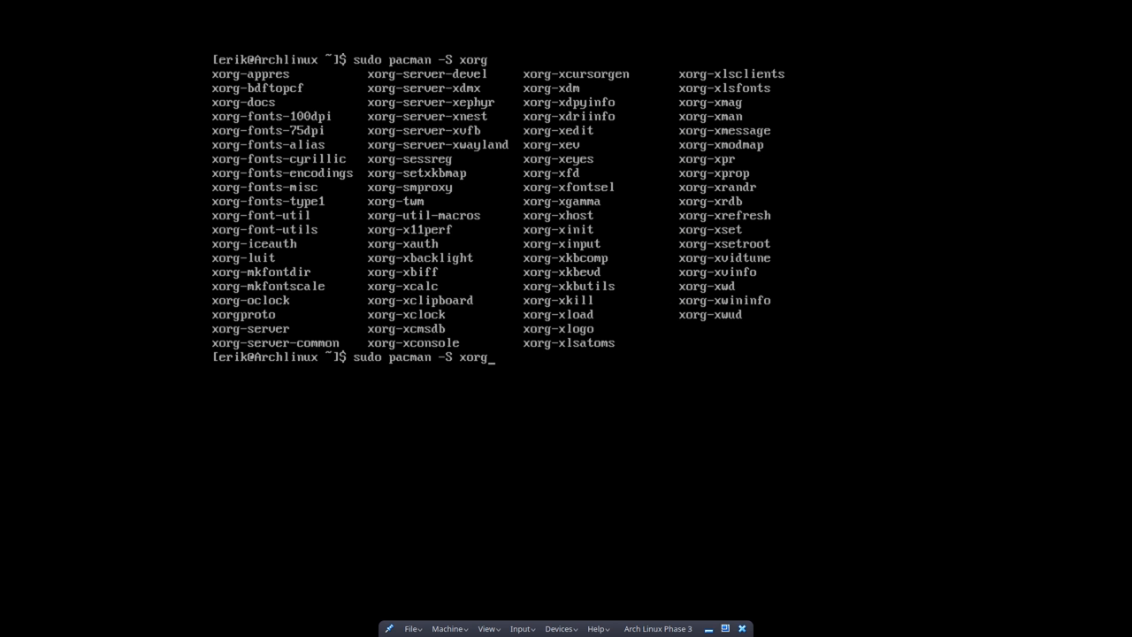
pyautogui.write('-server')
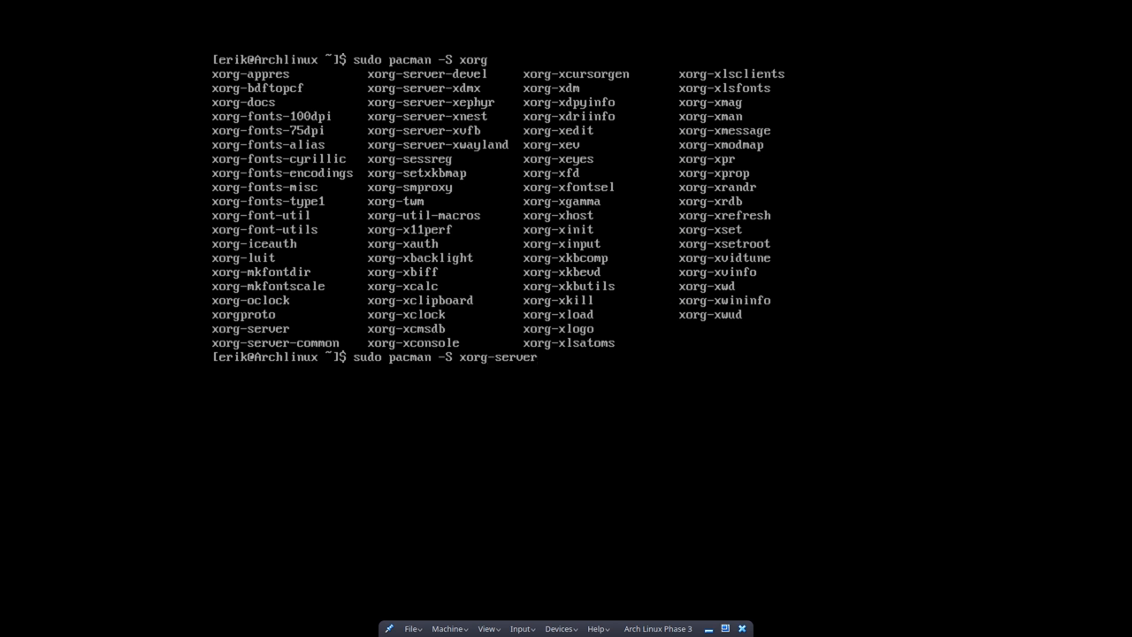
pyautogui.write('xorg')
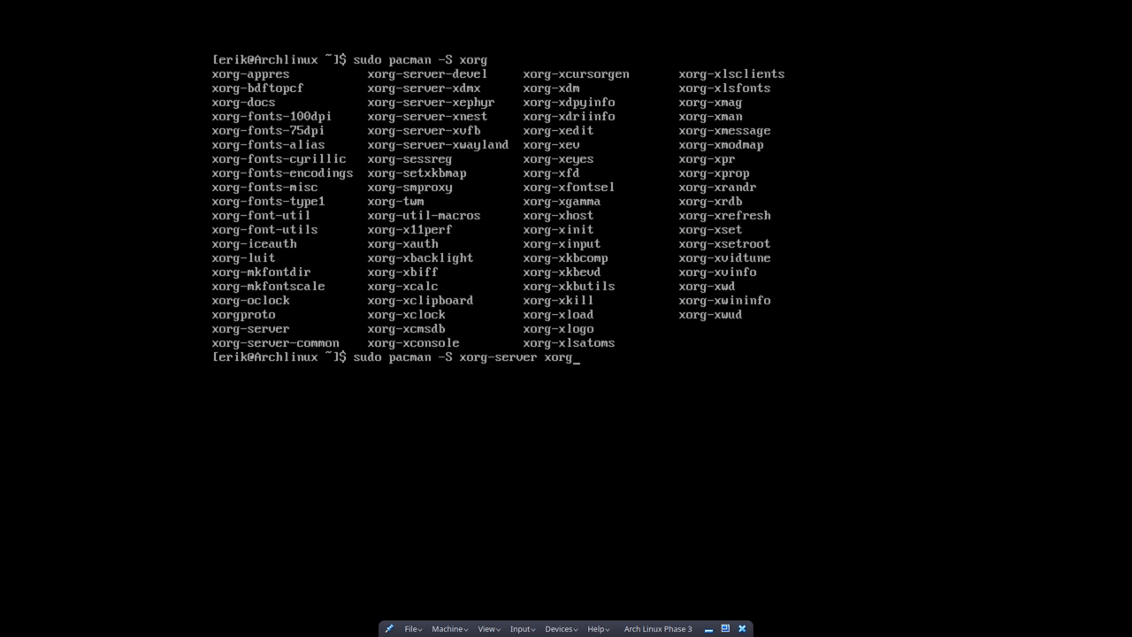
pyautogui.write('-a')
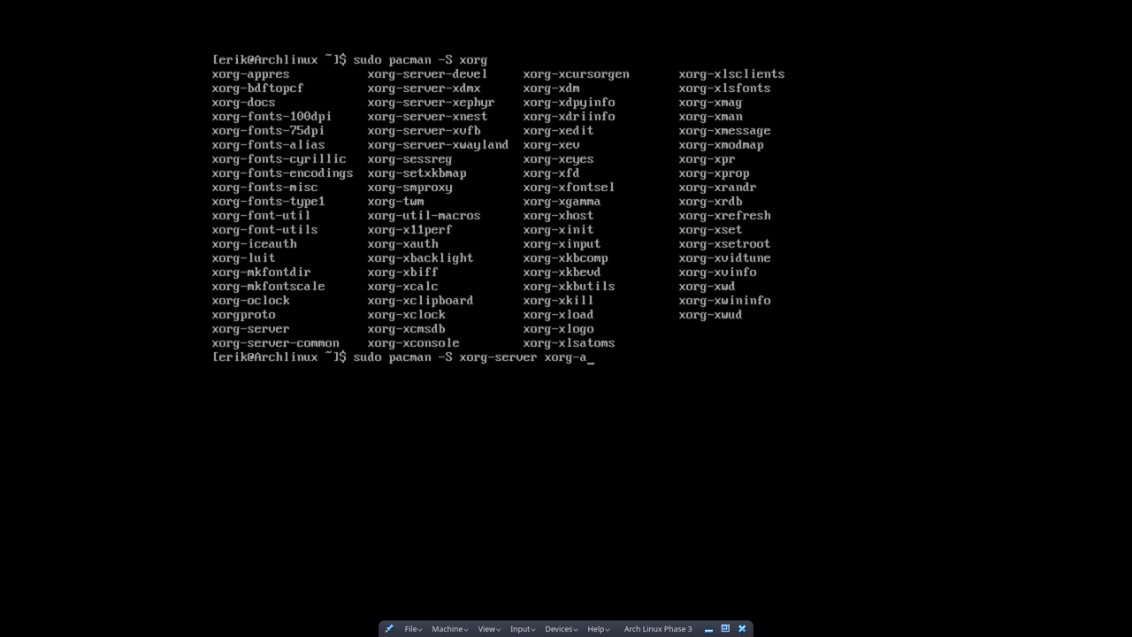
pyautogui.write('pps')
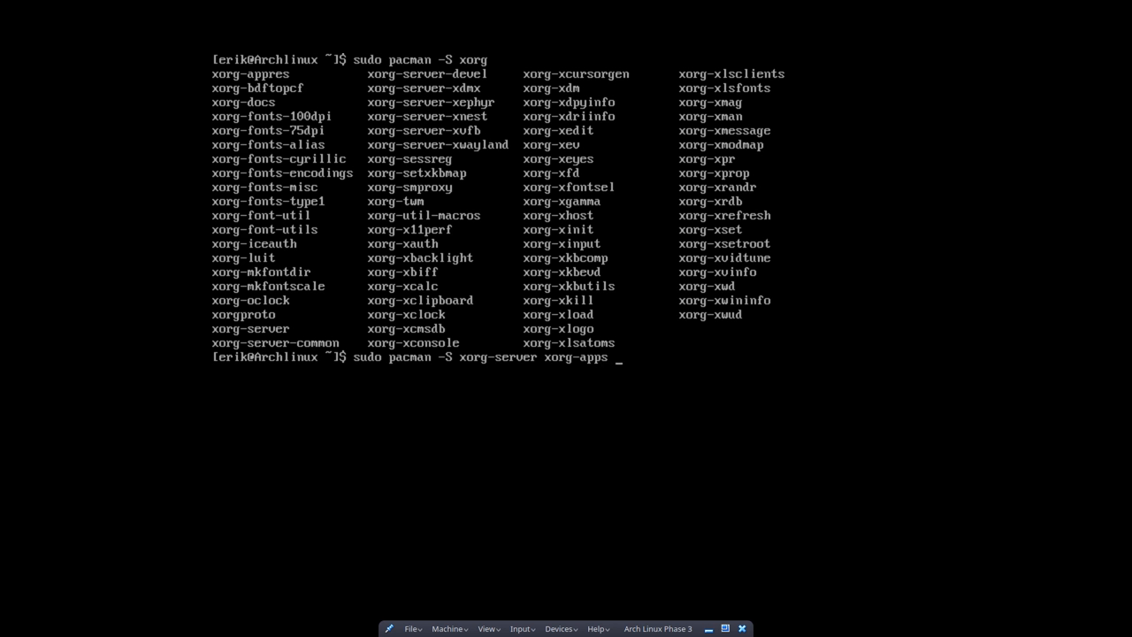
pyautogui.write('xorg-xin')
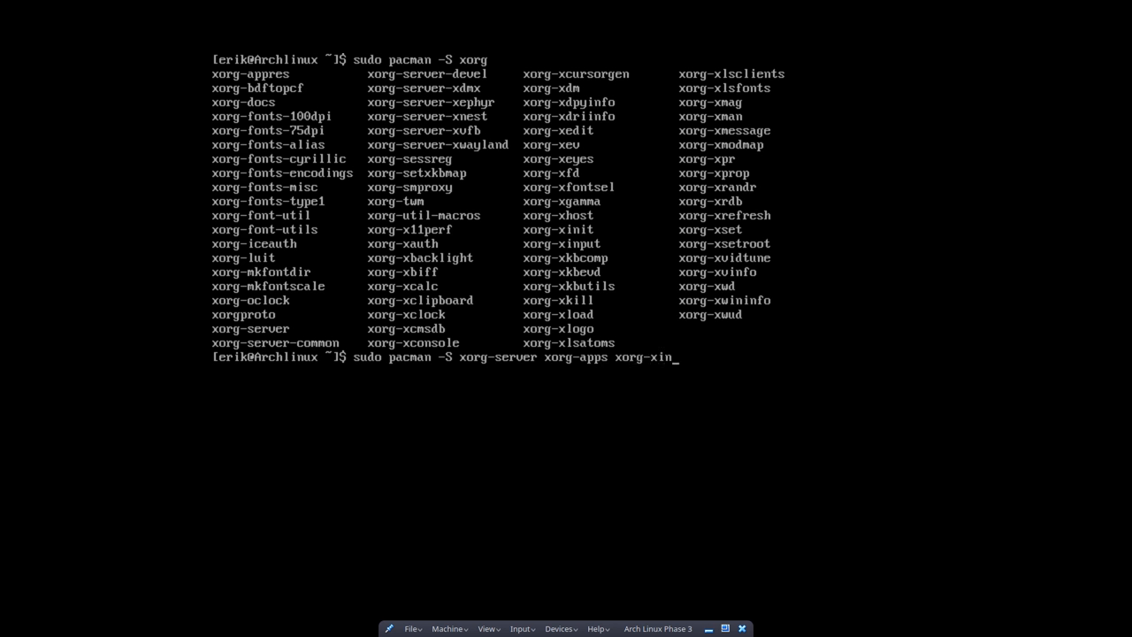
pyautogui.write('it')
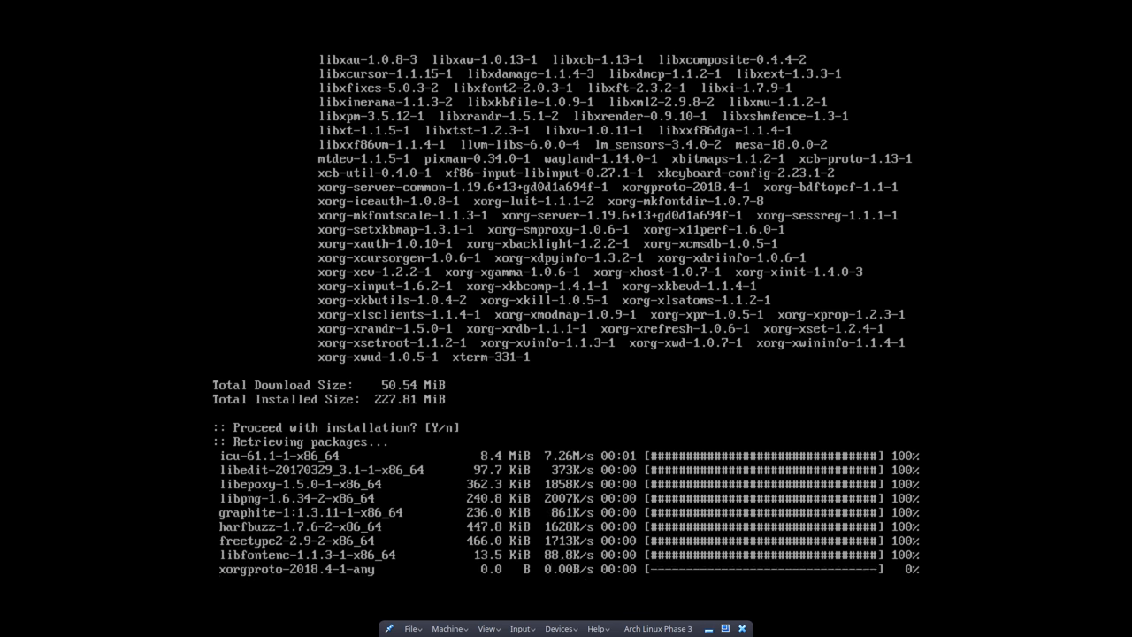
# Scroll through pacman's output while xorg-server, xorg-apps, xorg-xinit and xterm install
pyautogui.scroll(-3)
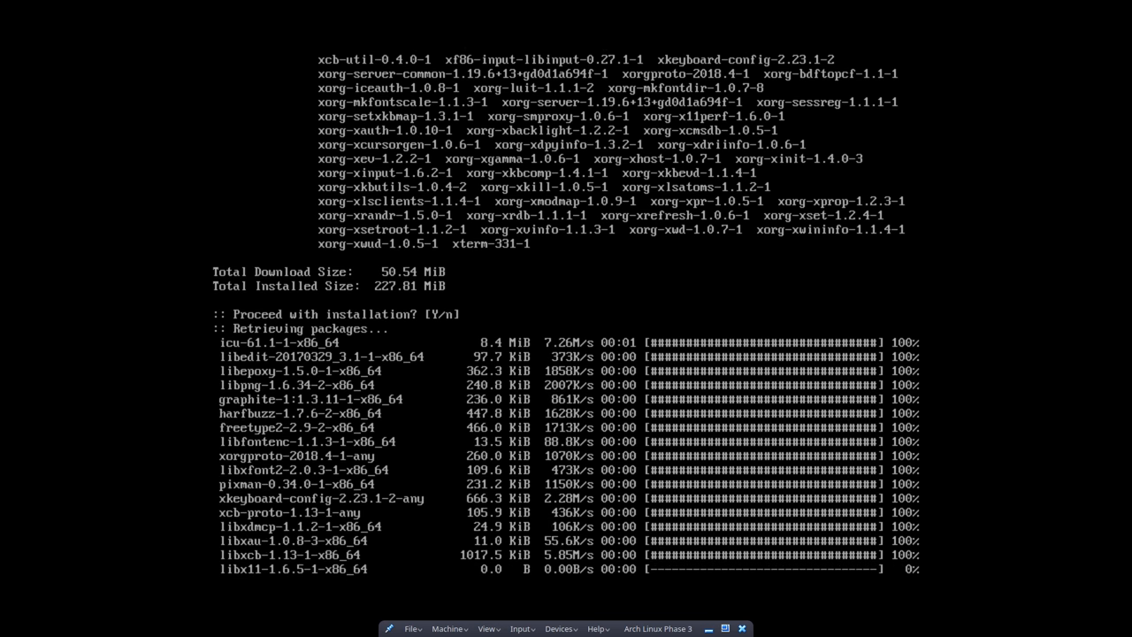
pyautogui.scroll(-3)
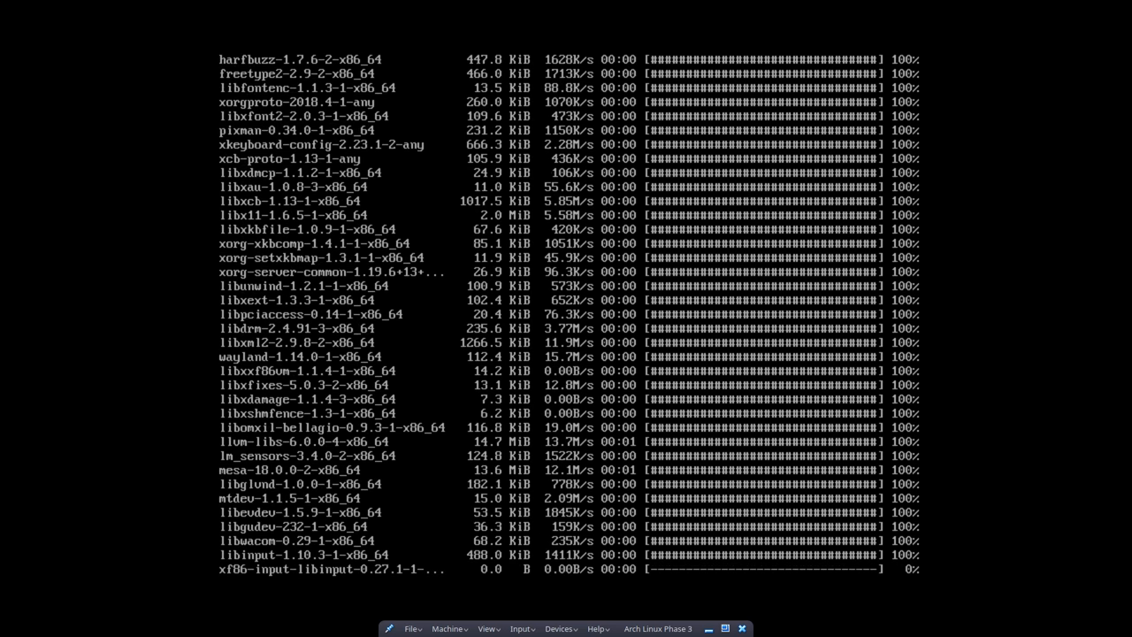
pyautogui.scroll(-3)
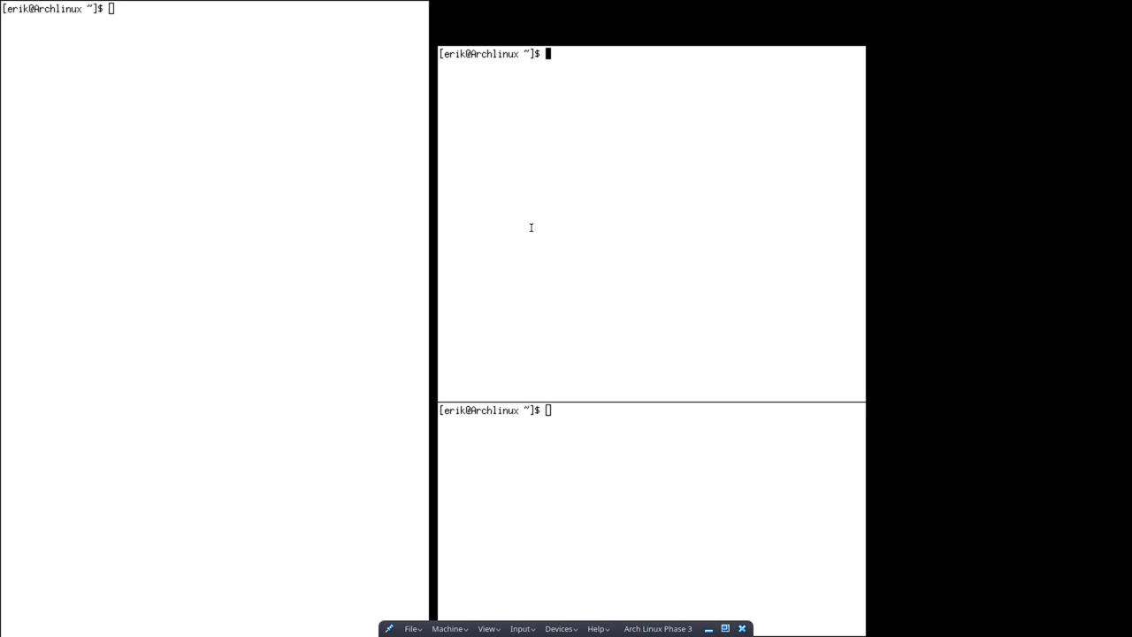
pyautogui.moveTo(220, 160)
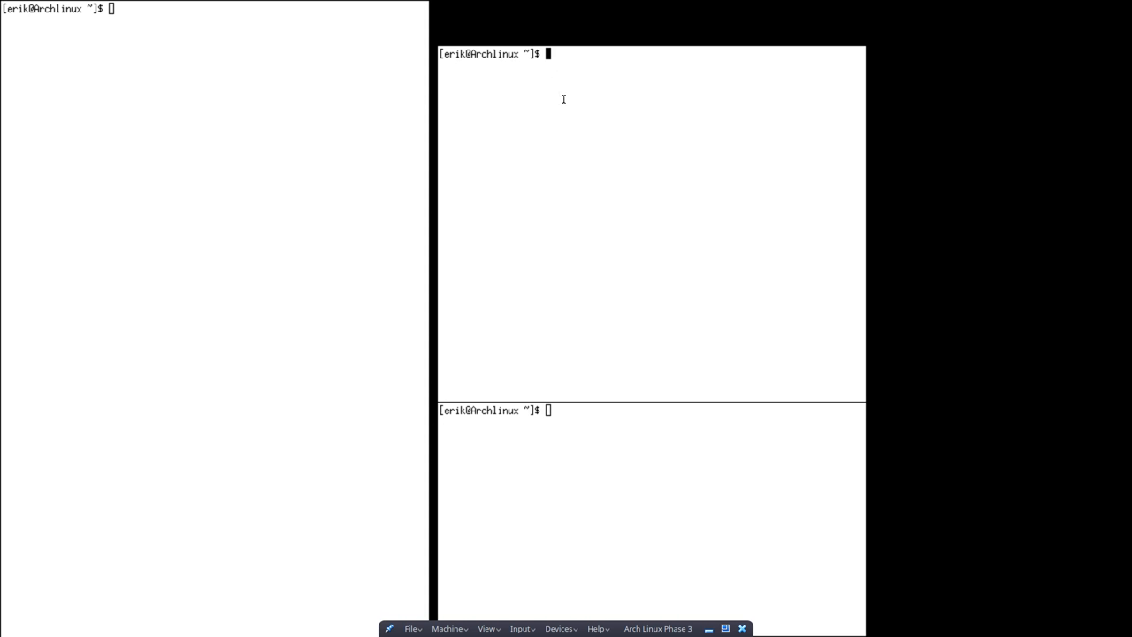
# Type test text in an xterm window, then start typing 'exit' to close one
pyautogui.write('dfsdf')
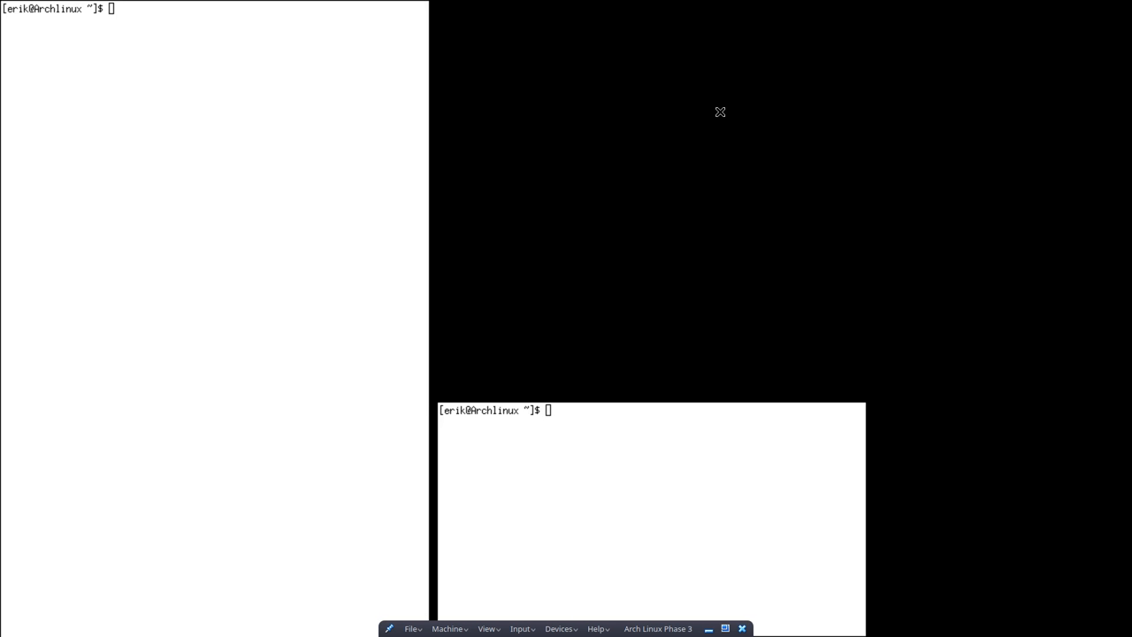
pyautogui.write('exu')
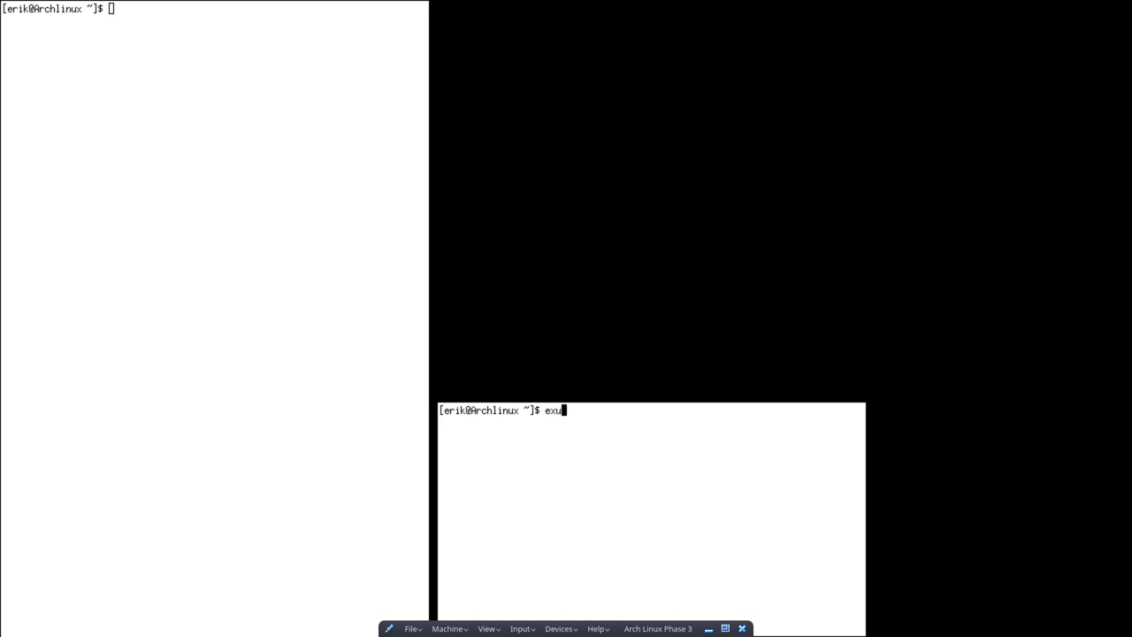